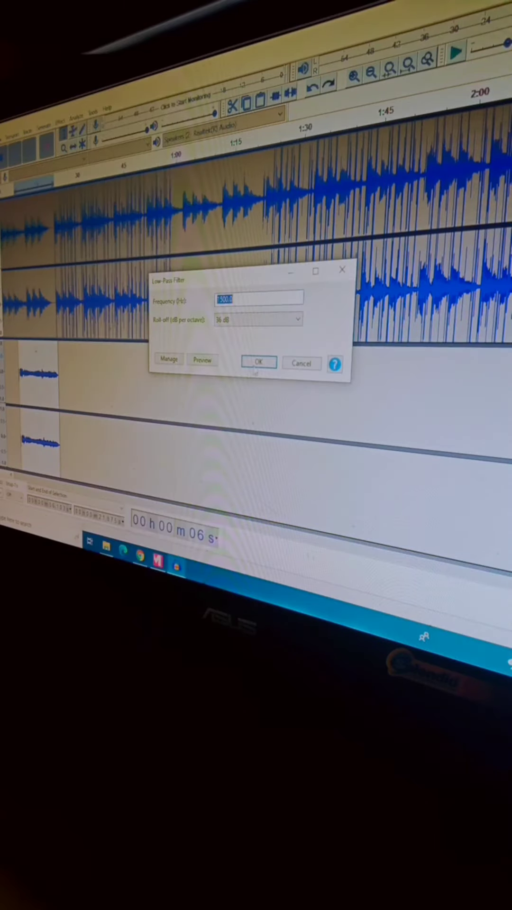
Confirm the Low-Pass Filter at 500 Hz with 36 dB roll-off on the music track
{"action": "left_click", "coordinate": [260, 362]}
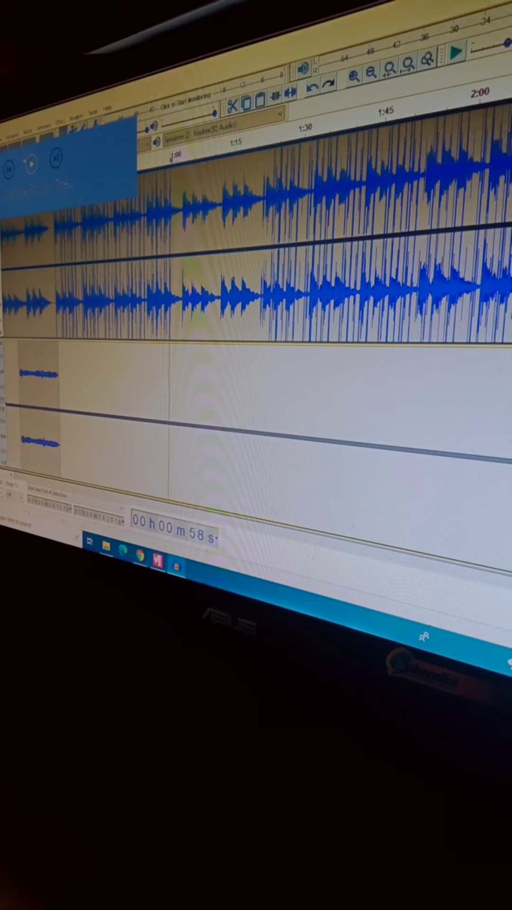
Start playback of the low-pass-filtered music track to hear the muffled sound
{"action": "left_click", "coordinate": [457, 51]}
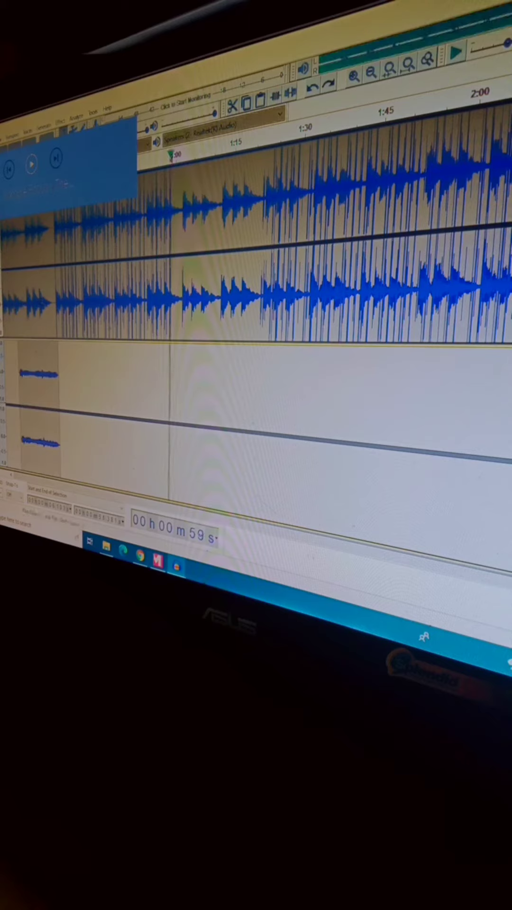